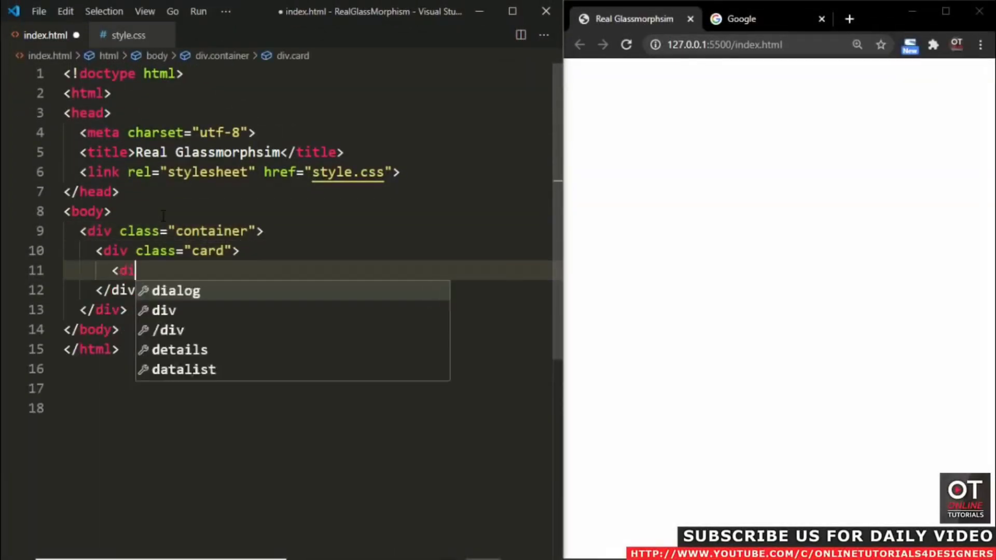
- Add a .content div with h2 '01', h3 'Card One', lorem paragraph and a Read More link
text(class="content">)
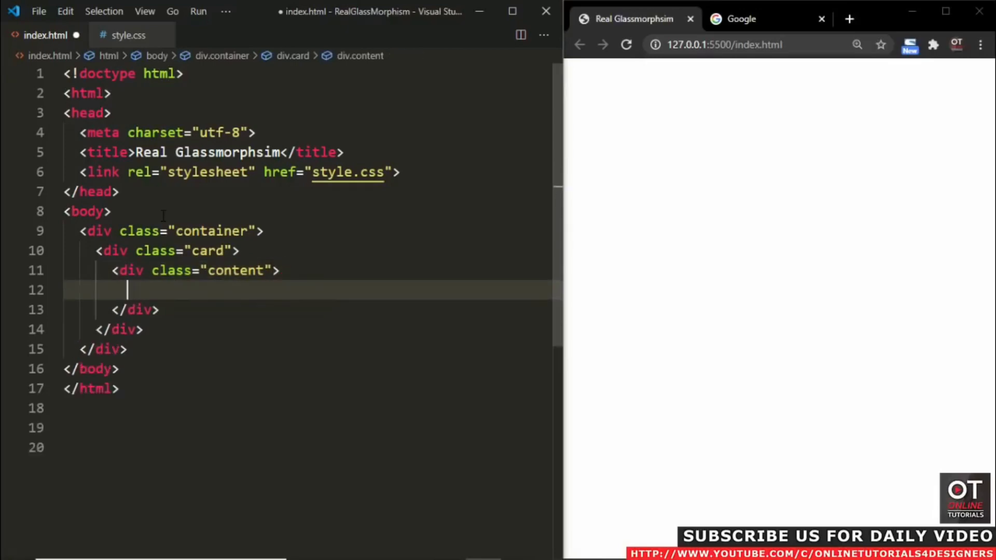
text(<h2>01</h2>)
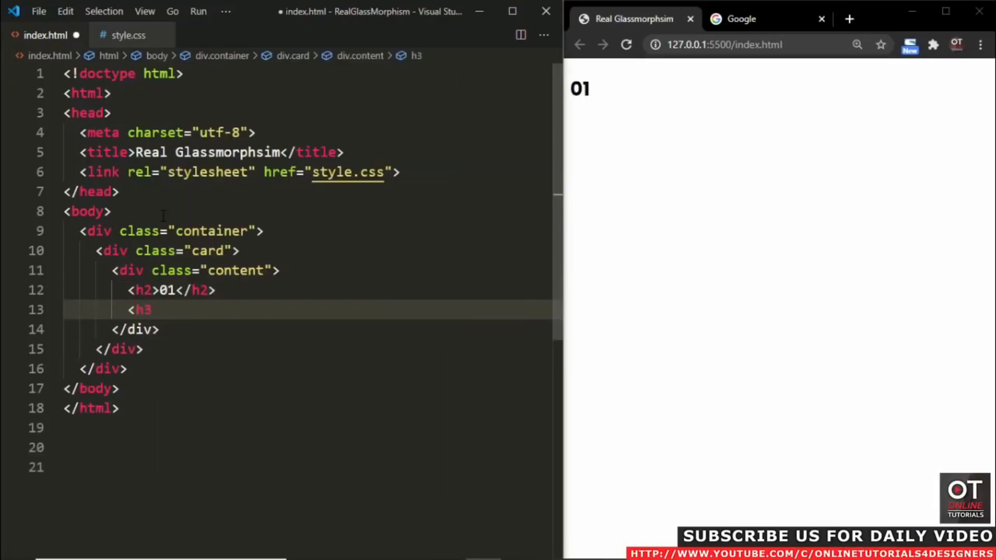
text(Card One</h3>)
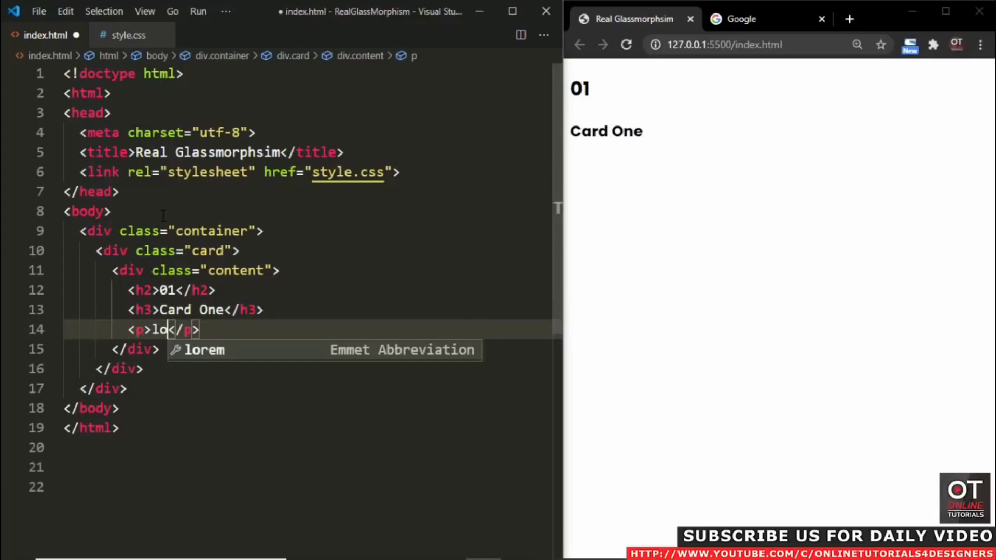
key(Tab)
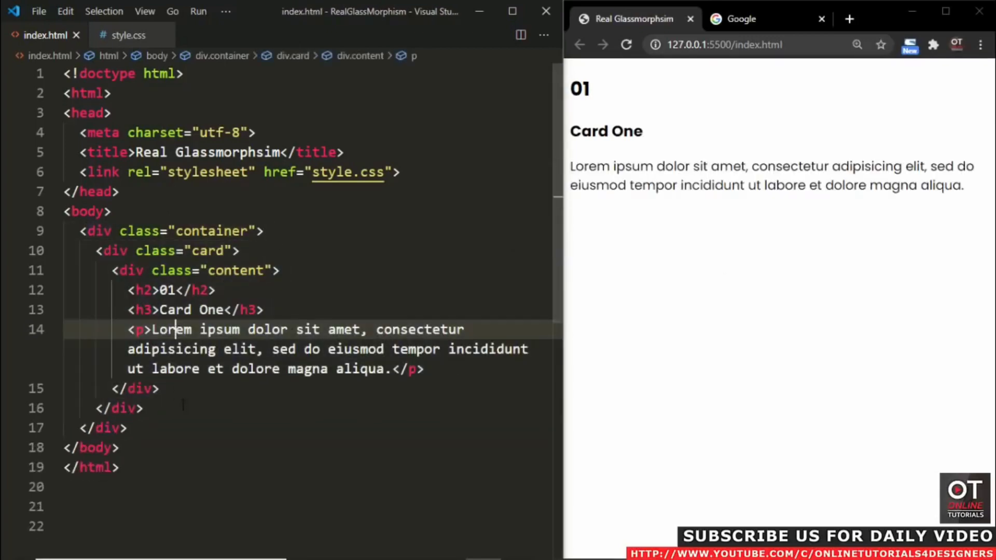
text(<a href="#"Read More</a>)
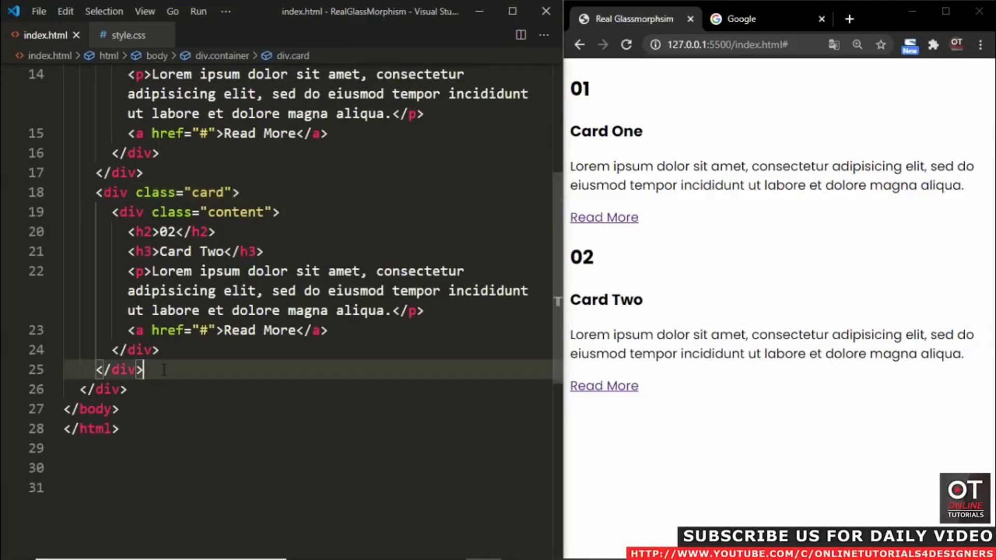
- In style.css, flex-centre the body on a dark full-height background and start body::before
click(128, 35)
text(di)
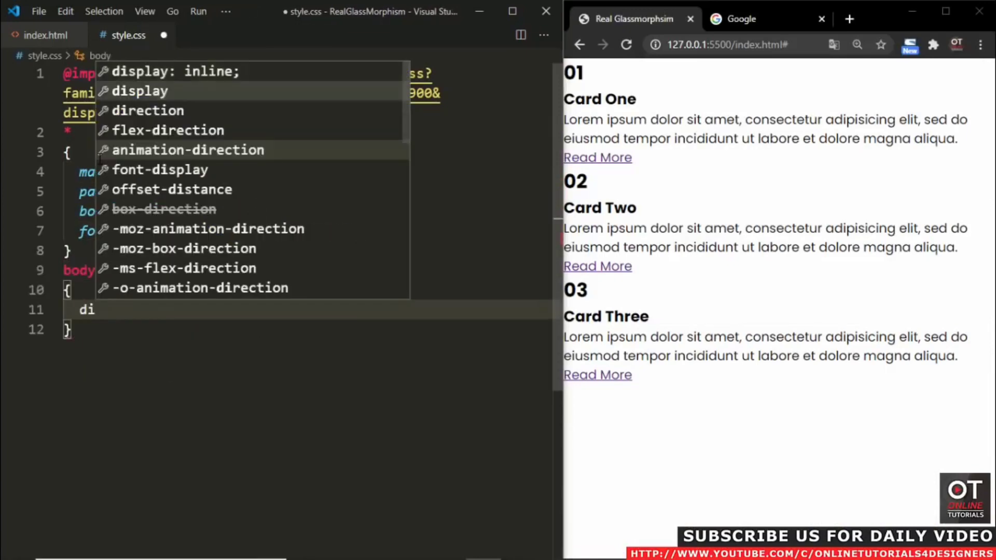
text(ali)
text(ba)
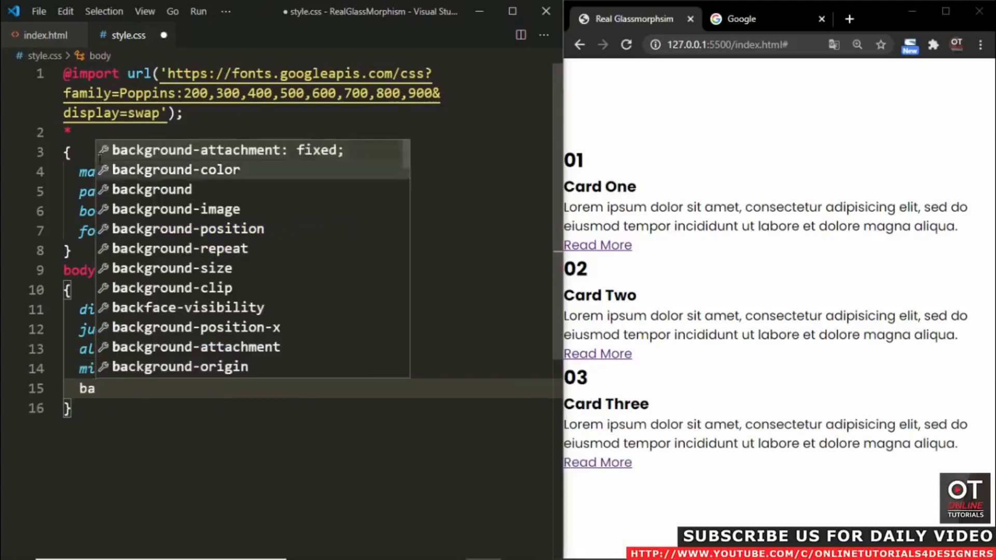
text(body::before)
text(background: ;)
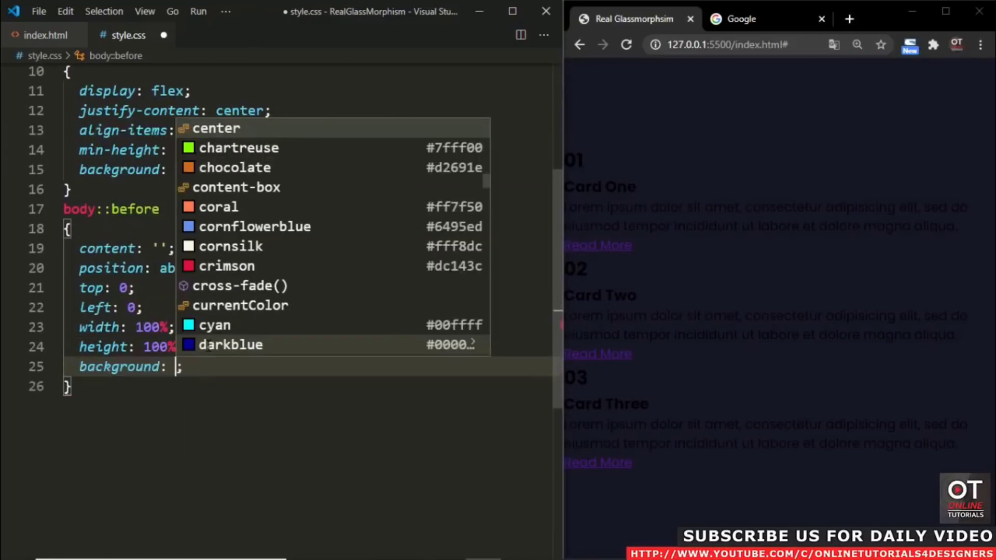
- Draw a #f00–#f0f gradient circle at right and a blue-pink circle at 10% 10%, then begin .container
text(linear-gradient(#f00, #f0f))
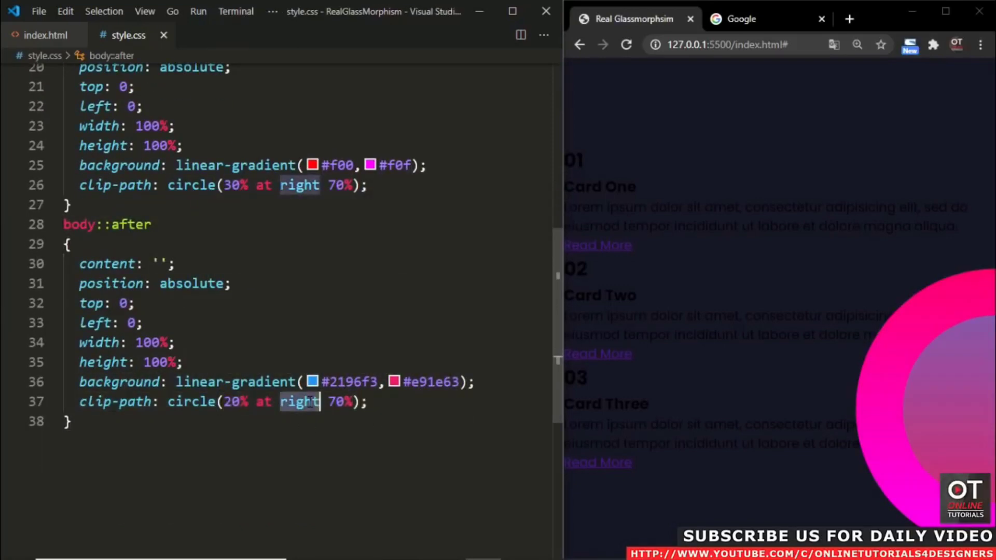
text(10% 10%)
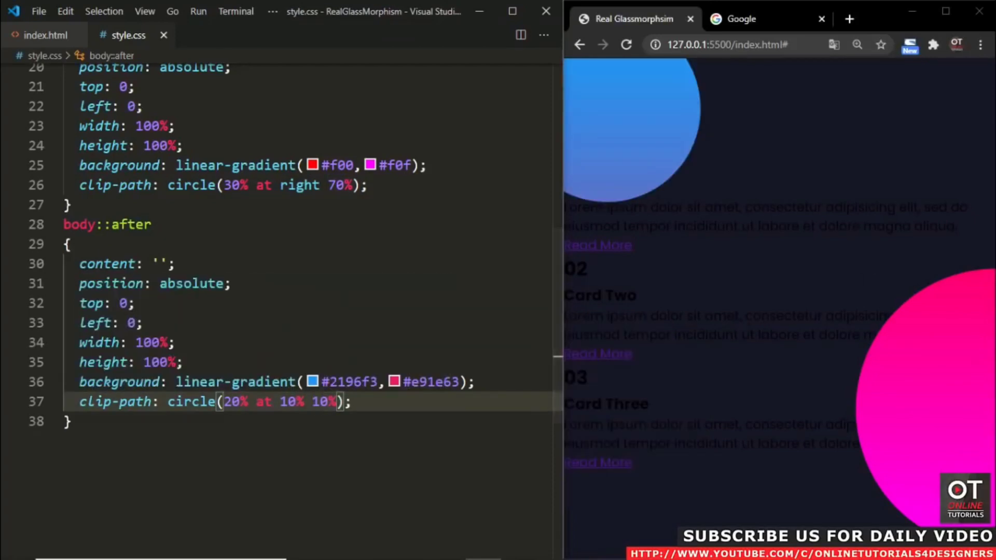
text(.container {)
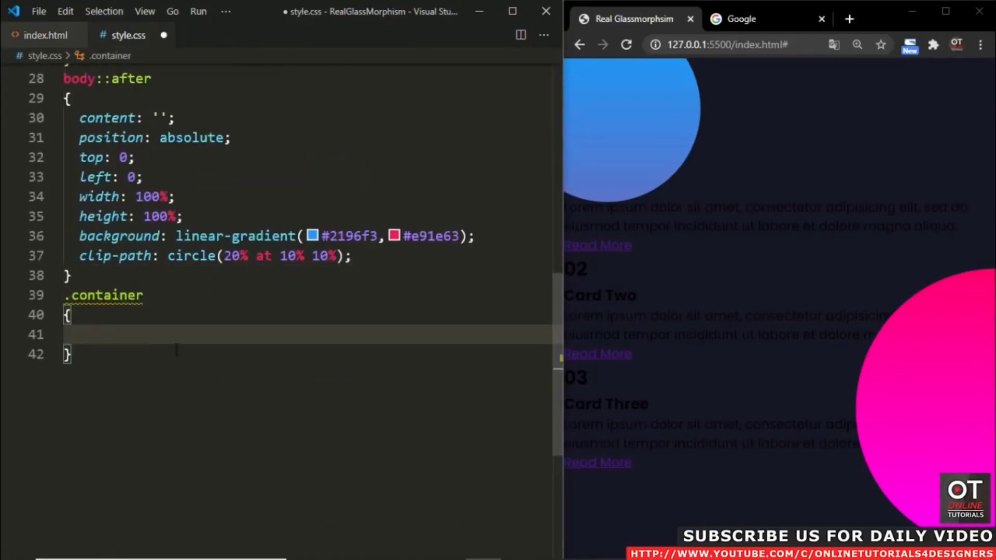
- Give .container relative position and flex layout with z-index 1
text(position: relative;)
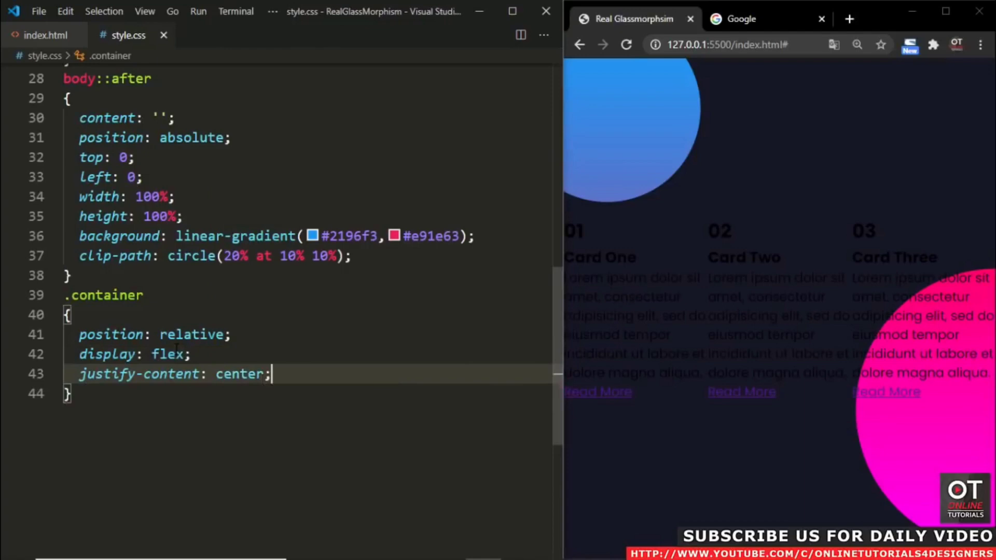
text(flex-wrap: wrap;)
text(z-index: 1;)
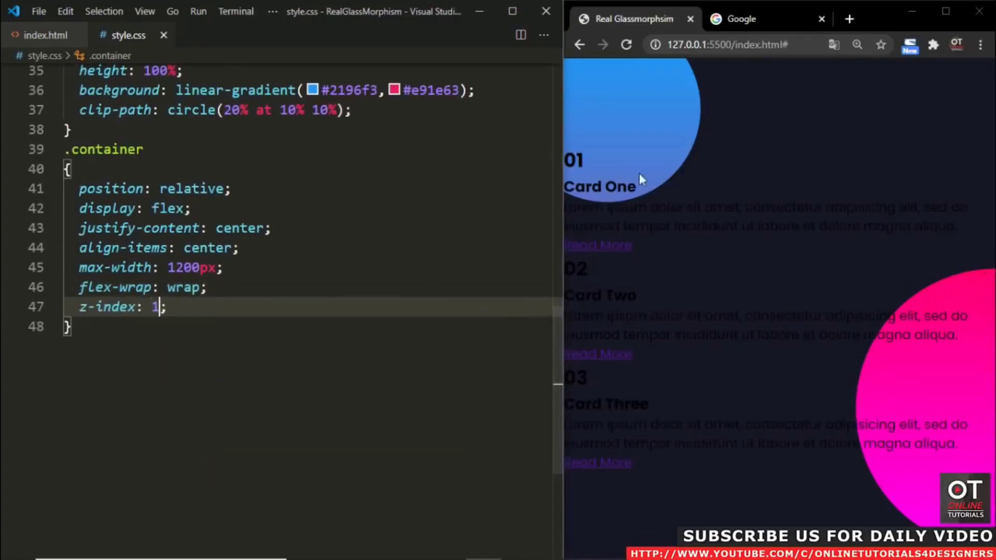
click(44, 35)
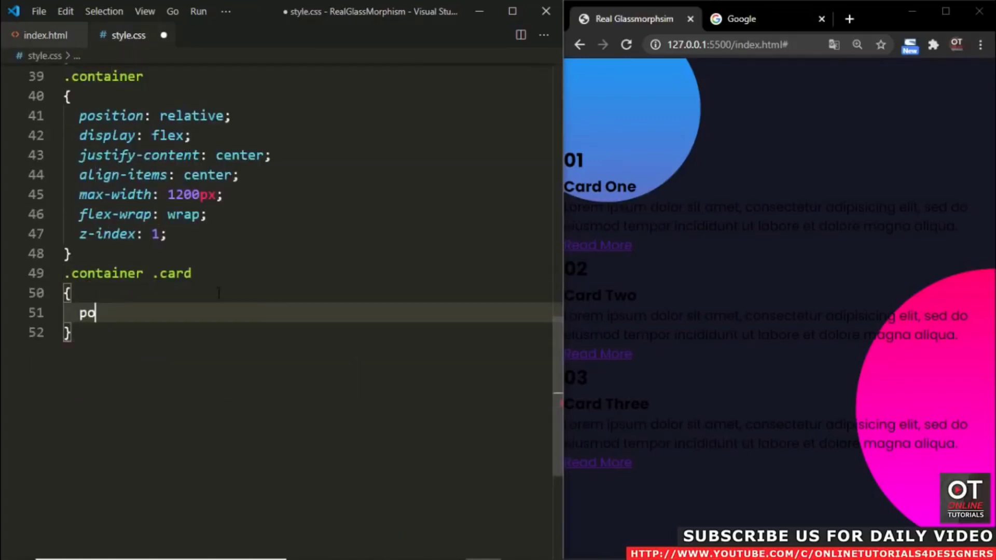
- Size .card 280×400 with a 20px 20px 50px rgba box-shadow and translucent background
text(position: relative;)
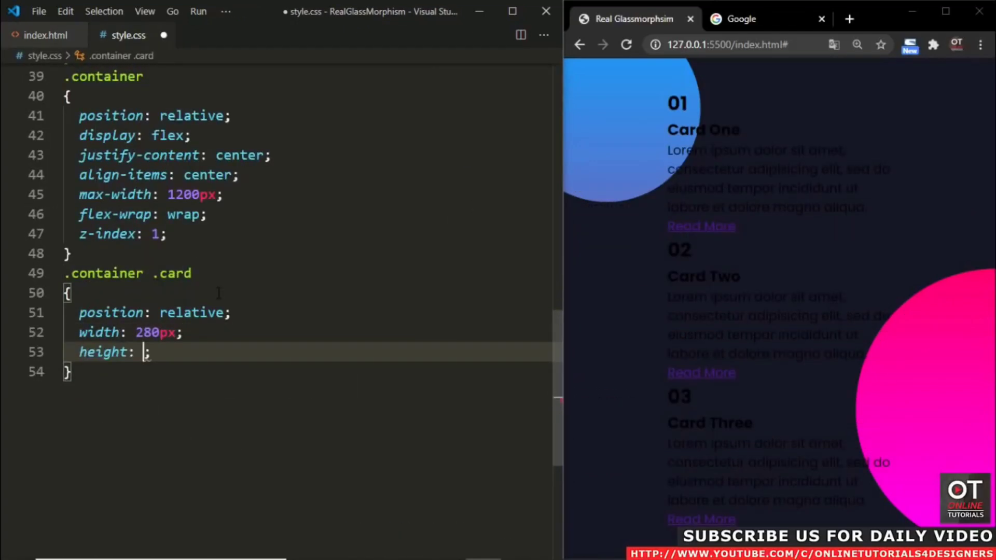
text(400px;)
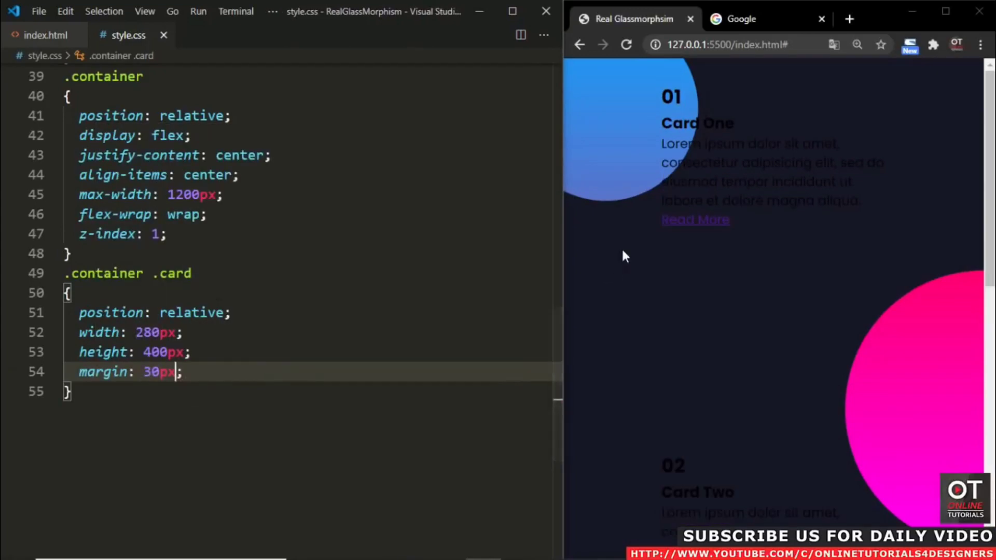
text(box-shadow: ;)
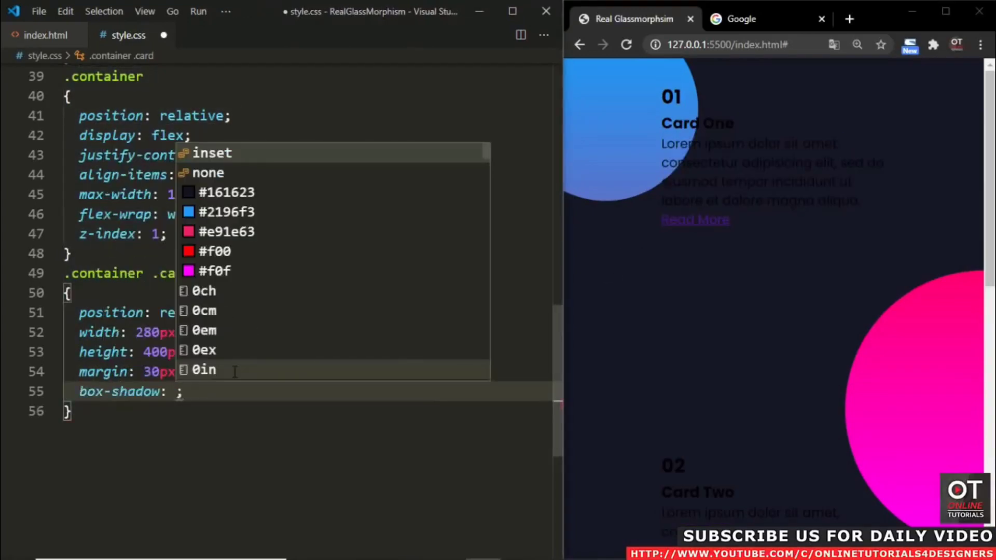
text(20px 20px 50px rgba(red, green, blue, alpha))
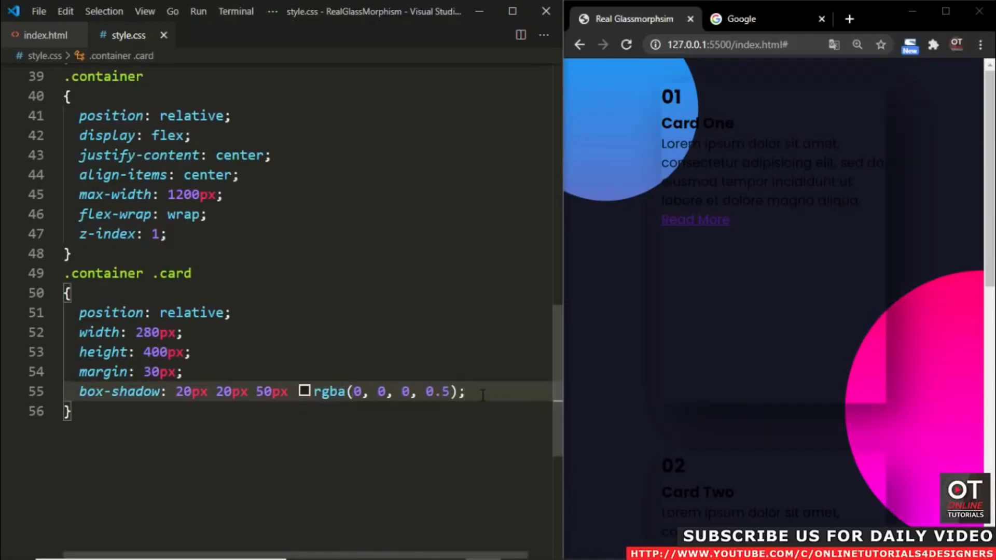
text(background:)
text(align-items: ;)
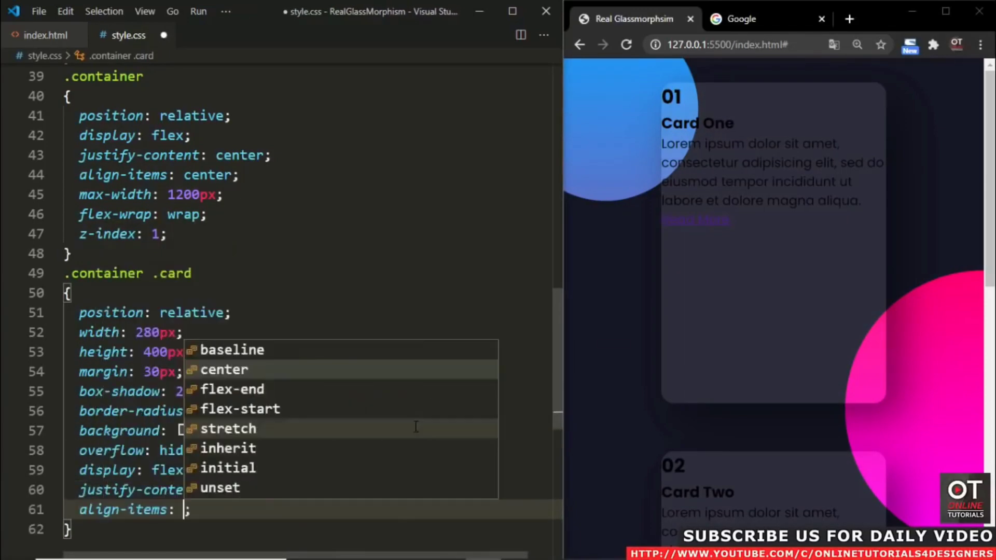
- Add border-radius, light borders and backdrop-filter blur(5px), then 20px content padding
text(border-r)
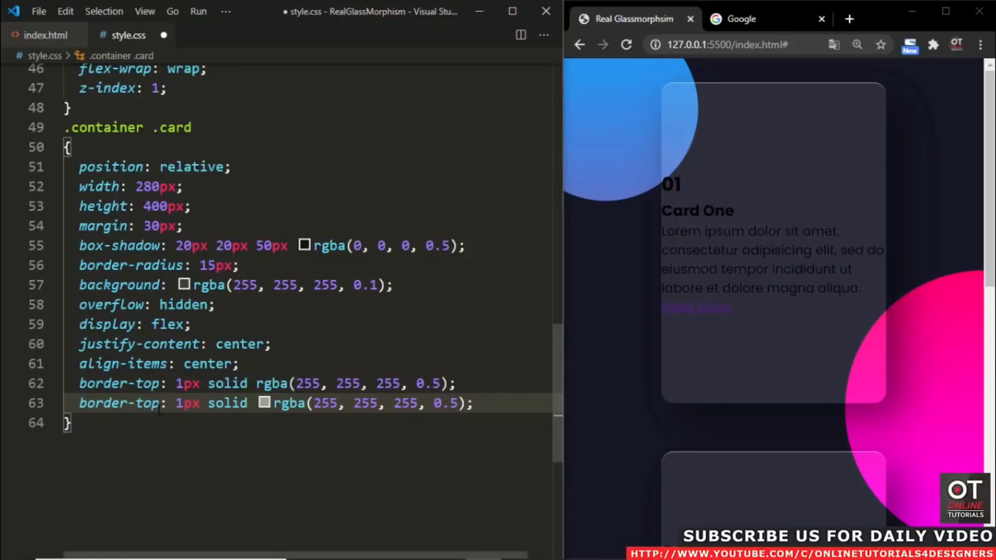
text(backdrop-filter: blur();)
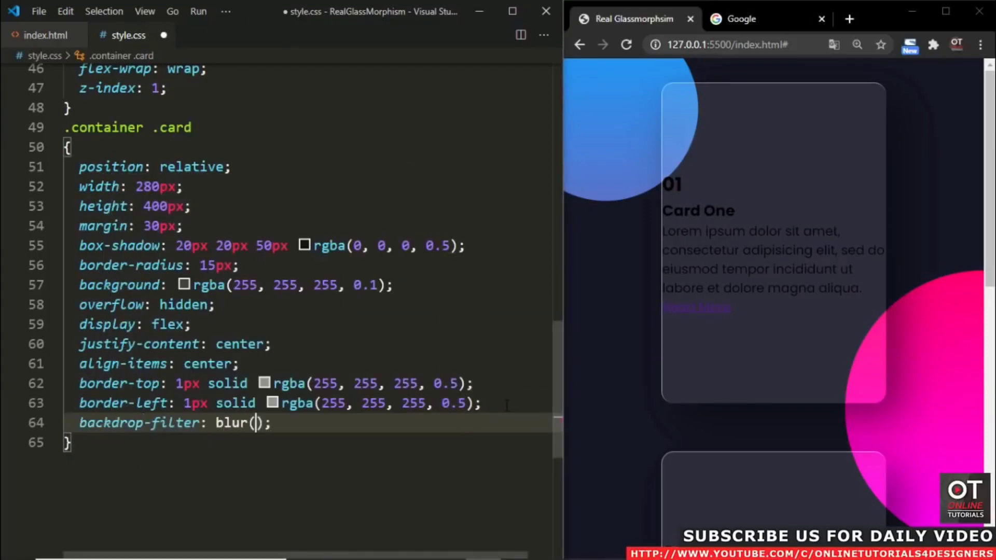
text(5px)
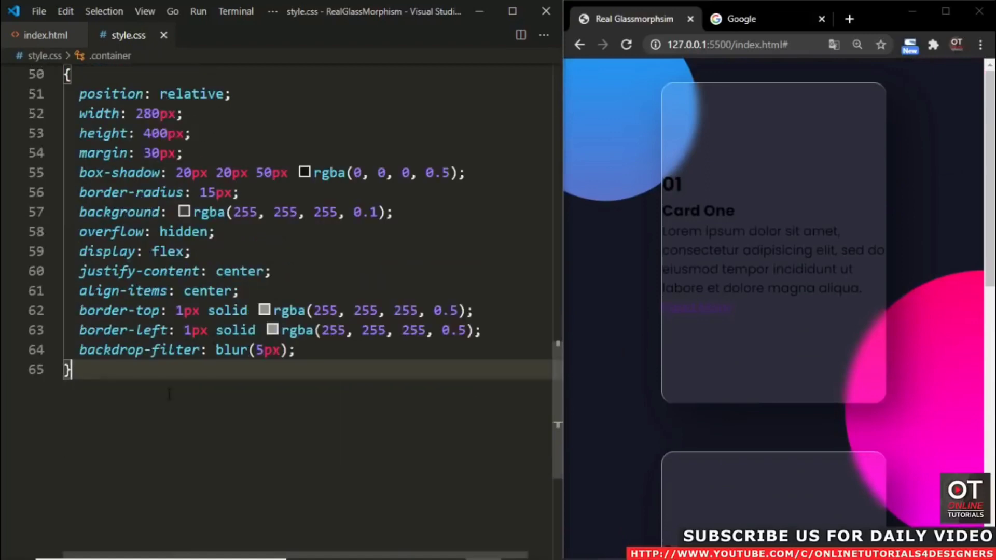
text(.container .card .content {\n  padding: 20px;\n})
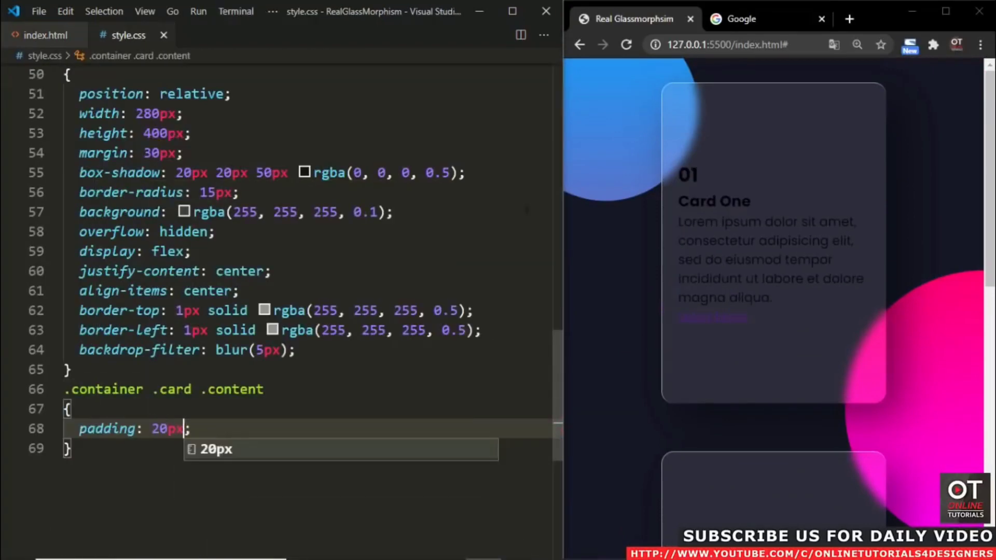
- Centre content with 0.5s transition; make h2 absolute, right 30px, 8em faint white, pointer-events none
text(text-align: center;)
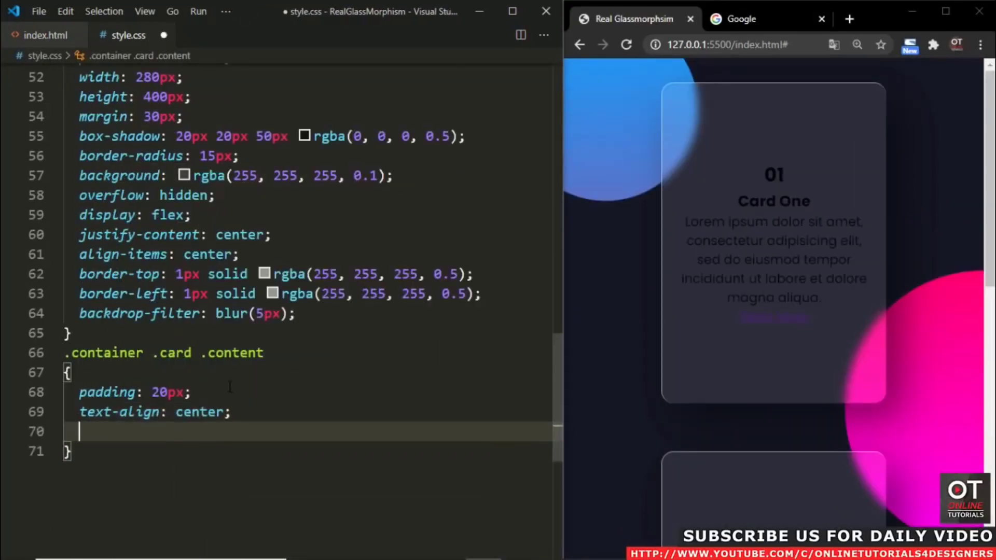
text(transition: 0.5s;)
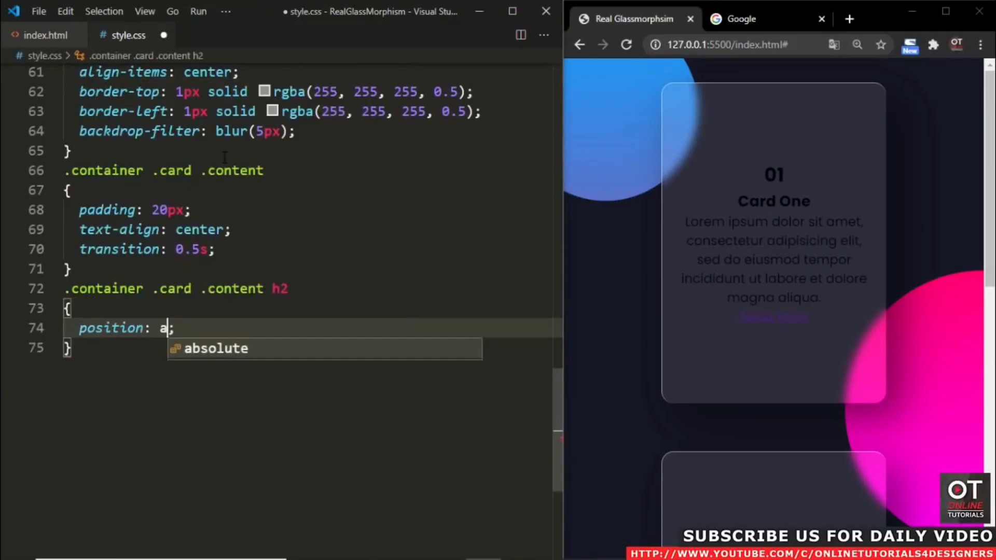
text(bsolute;)
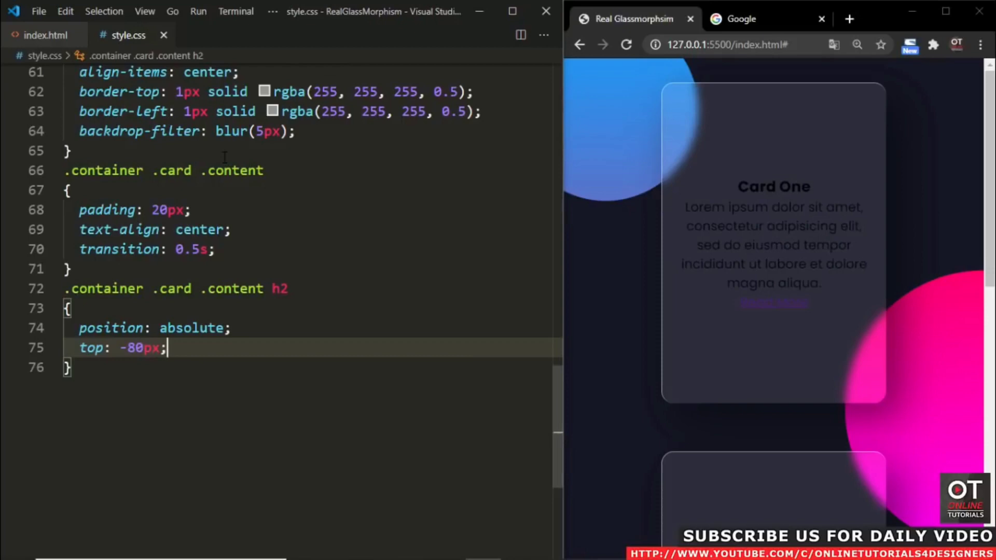
text(right: 30px;)
text(4)
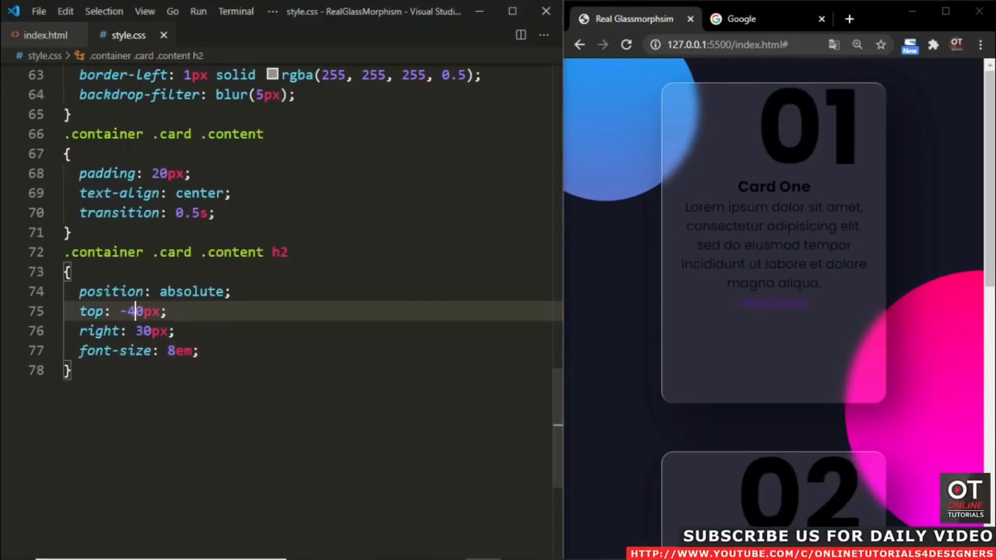
text(color: rgba(255, 255, 255, 0.5);)
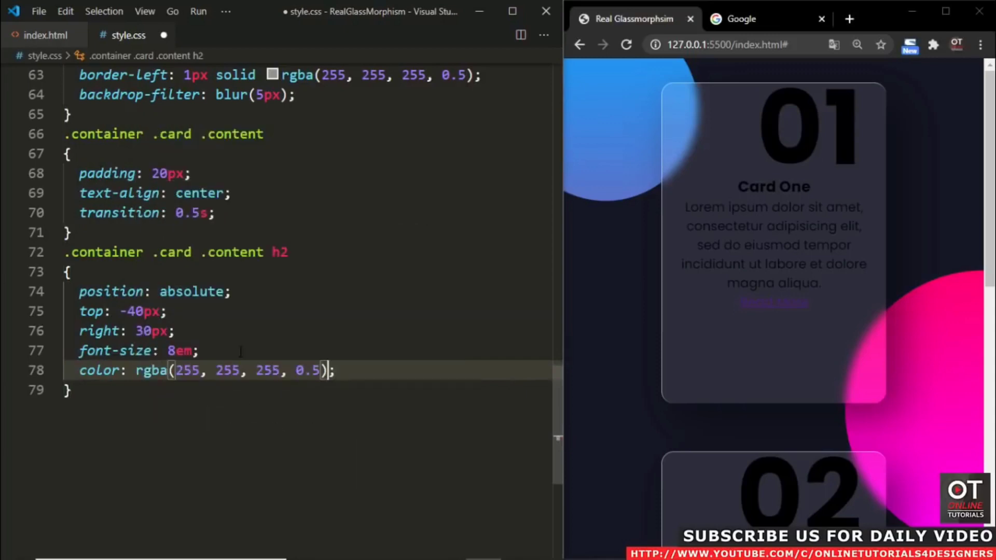
text(pointer-events: none;)
text(.container .card .content h3)
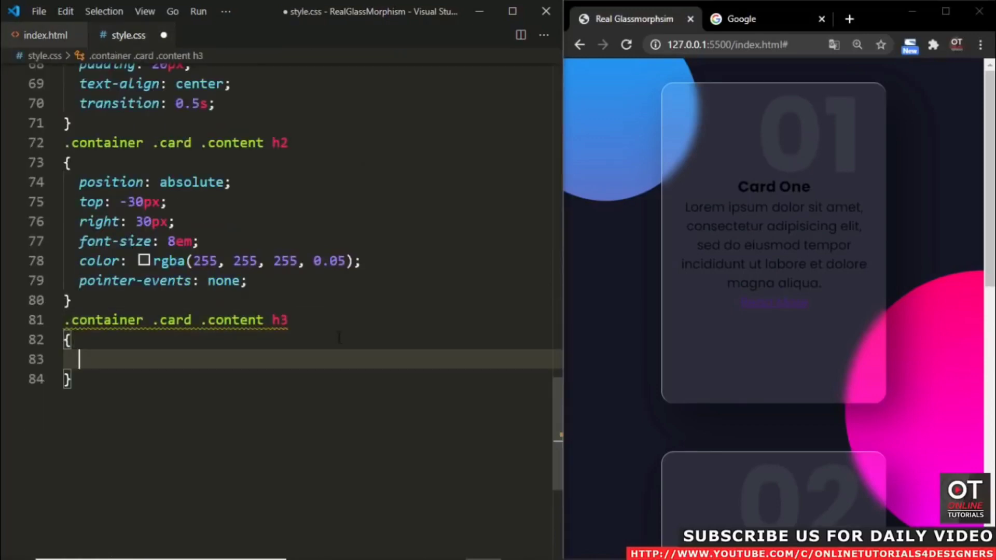
- Style h3 at 1.8em white with z-index 1 and paragraphs 1em white, weight 300
text(font-size: 1.8em;)
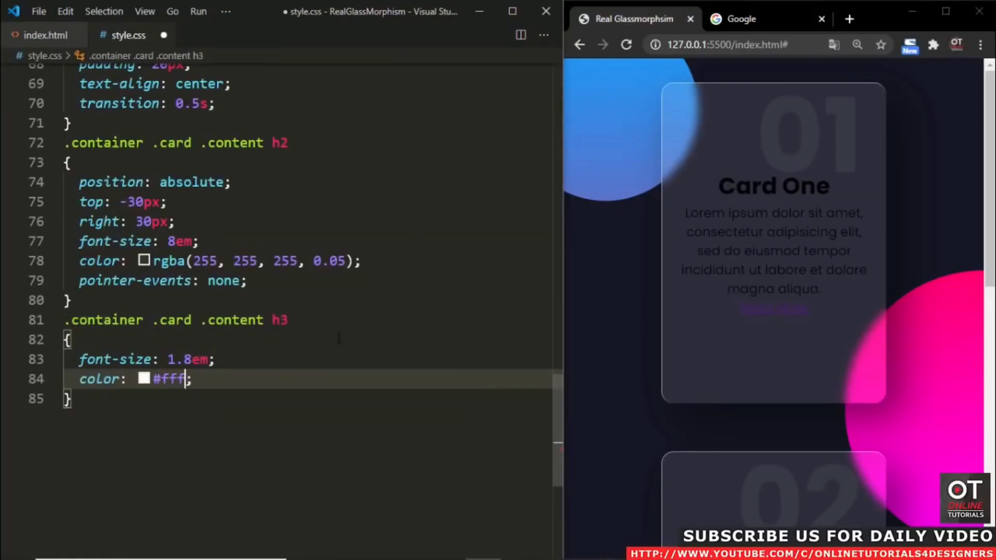
text(z-index: 1;)
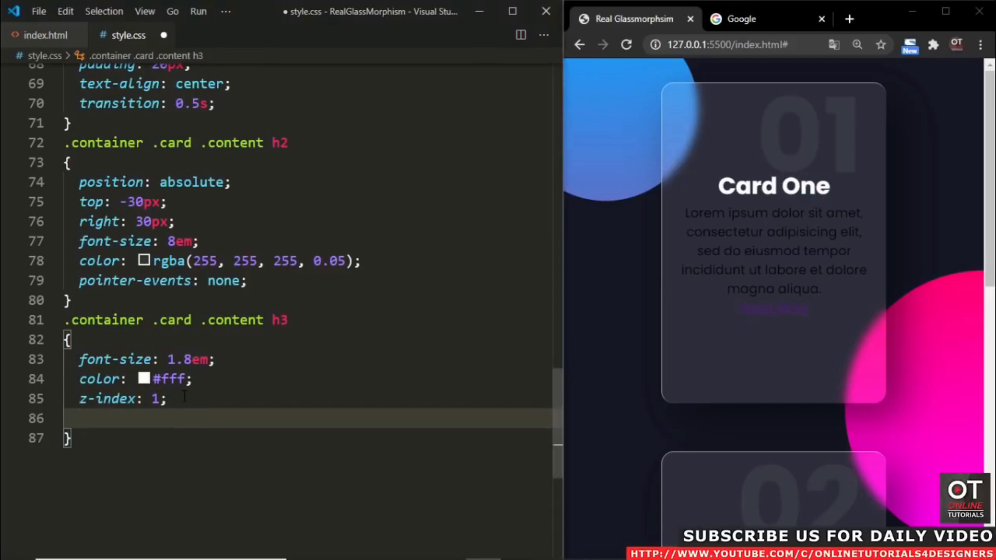
text(.container .card .content p)
text(font-weight: 300;)
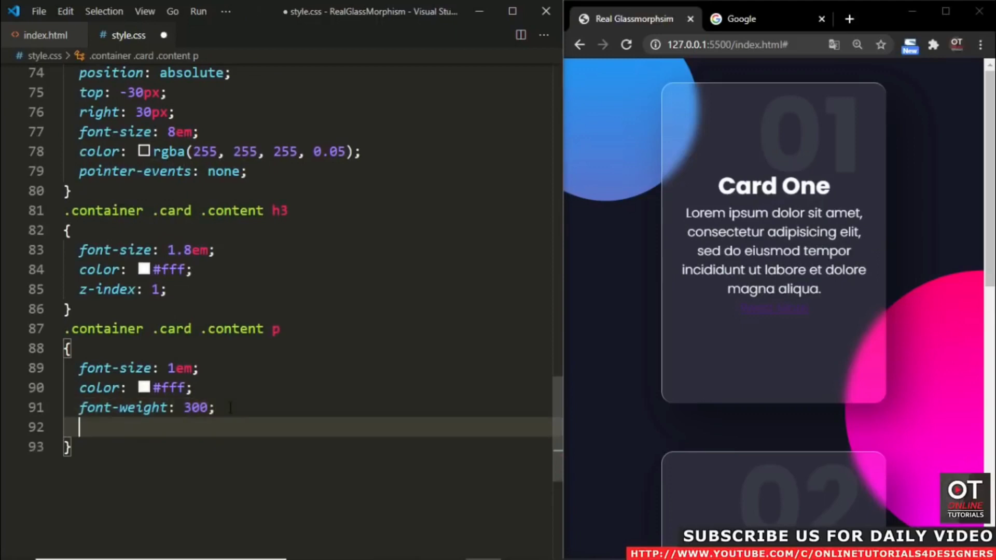
text(.container .card .content p)
text({)
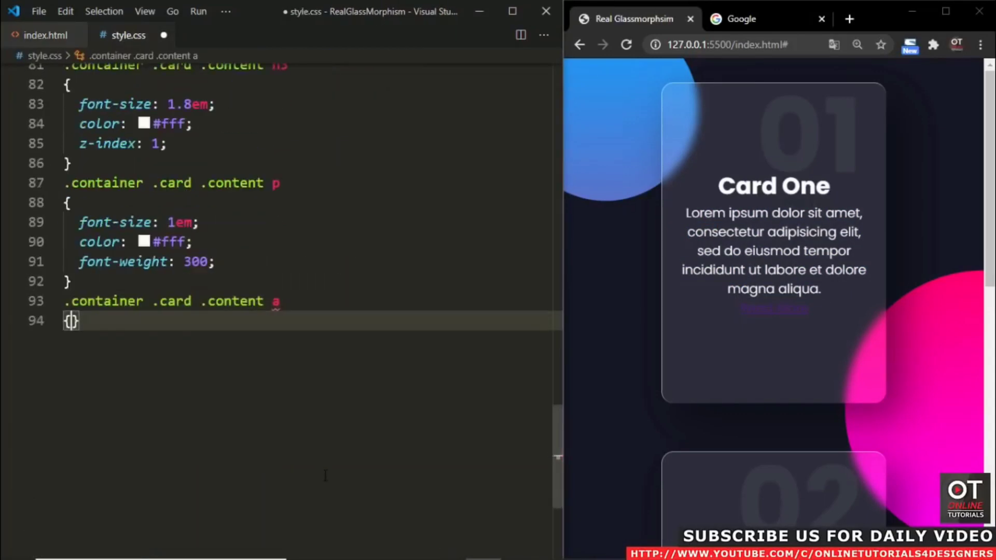
- Make links white rounded buttons: padding 8px 20px, #000 text, no decoration, 0 5px 15px rgba(0,0,0,0.2) shadow
text(position: relative;)
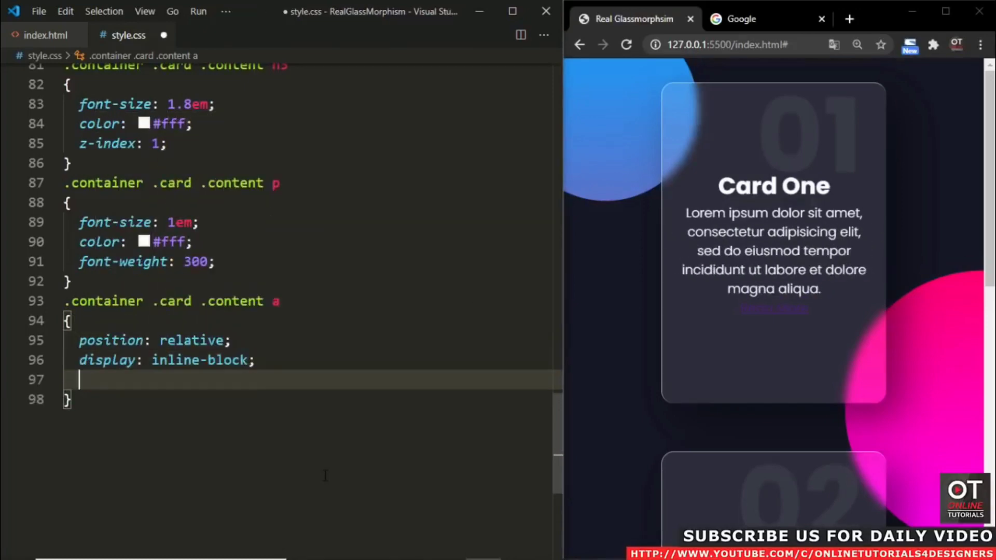
text(padding: 8px 20px;)
text(color: ;)
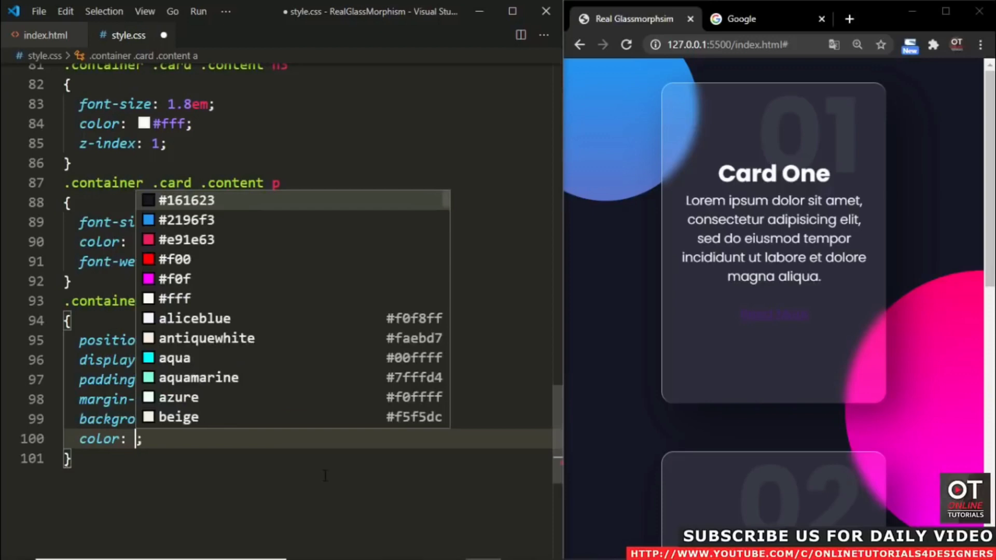
text(#000)
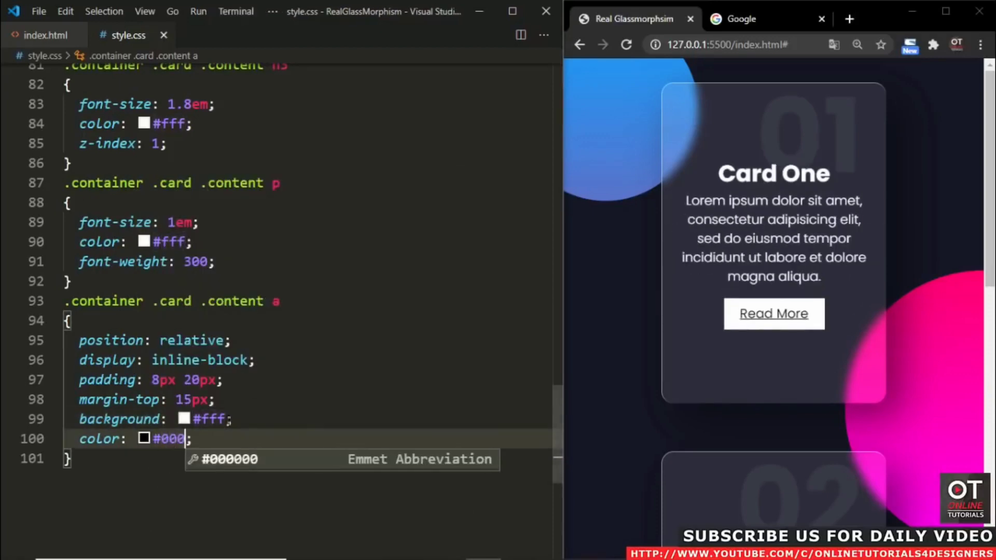
text(text)
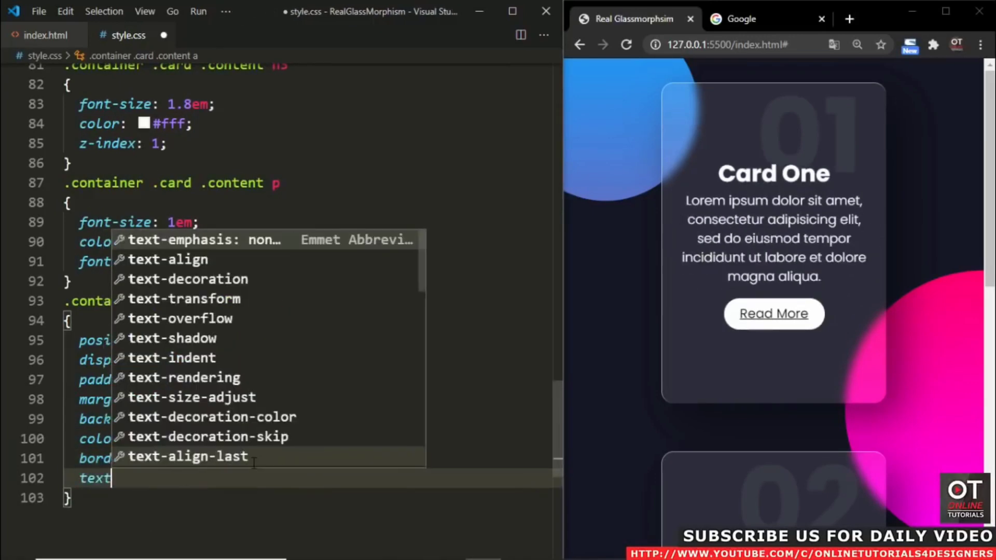
text(text-decoration: none;)
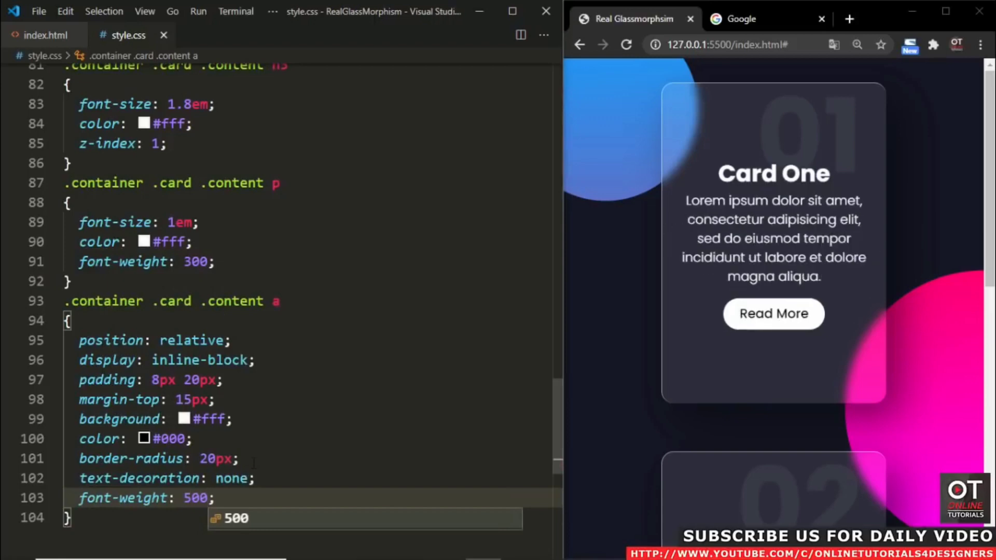
scroll(down, 3)
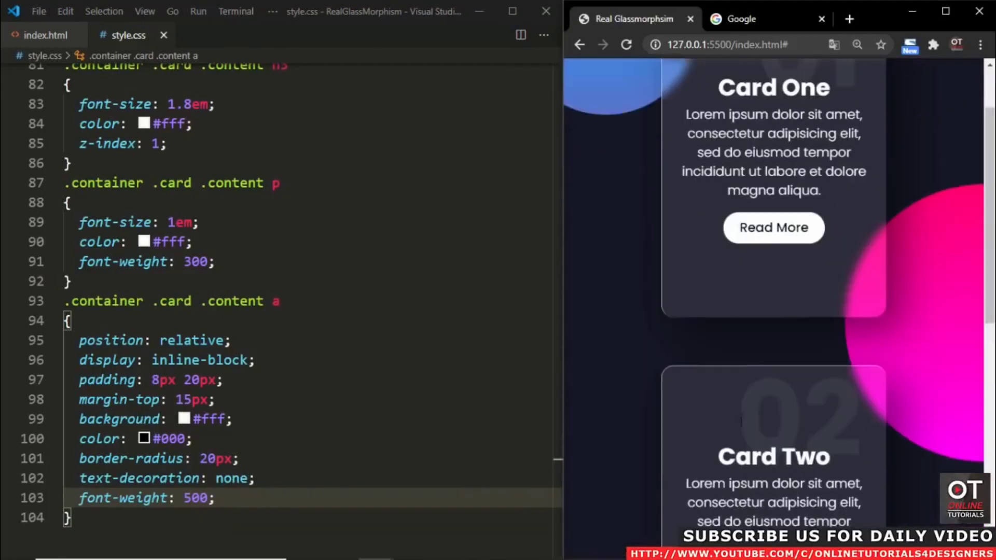
text(box-shadow: 0 5px 15px rgb;)
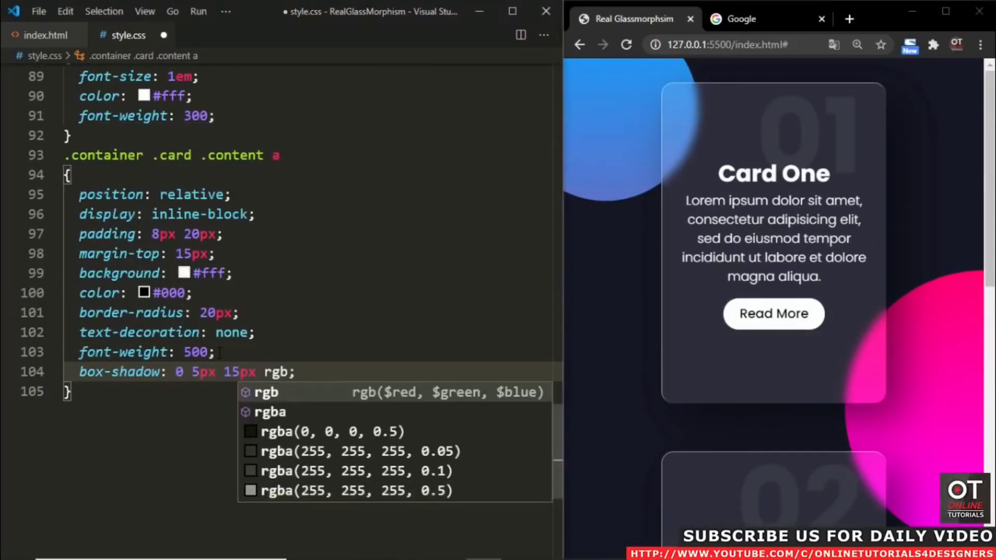
text(rgba(0, 0, 0, 0.2))
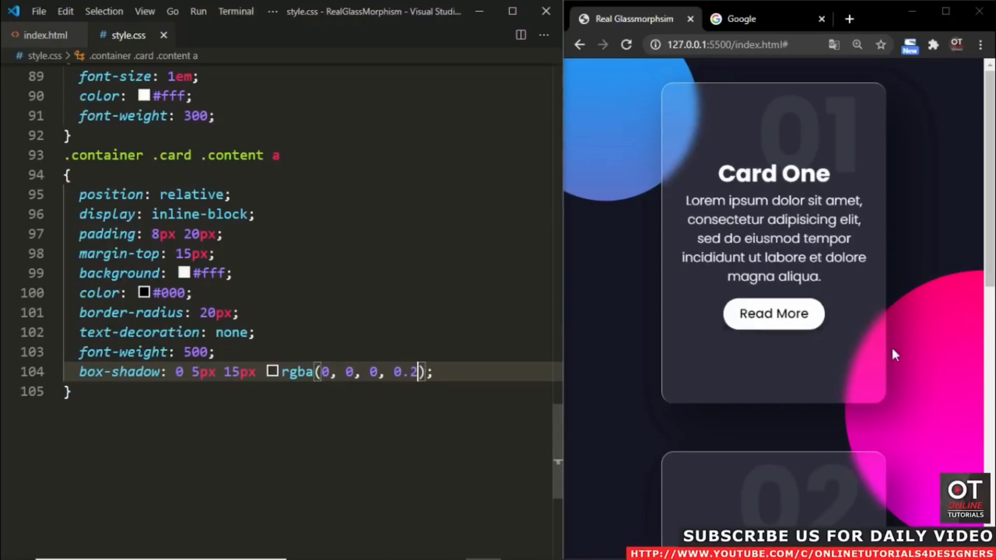
- Shift .content down with translateY(100px) and opacity 0, revealed on card hover
text(tra)
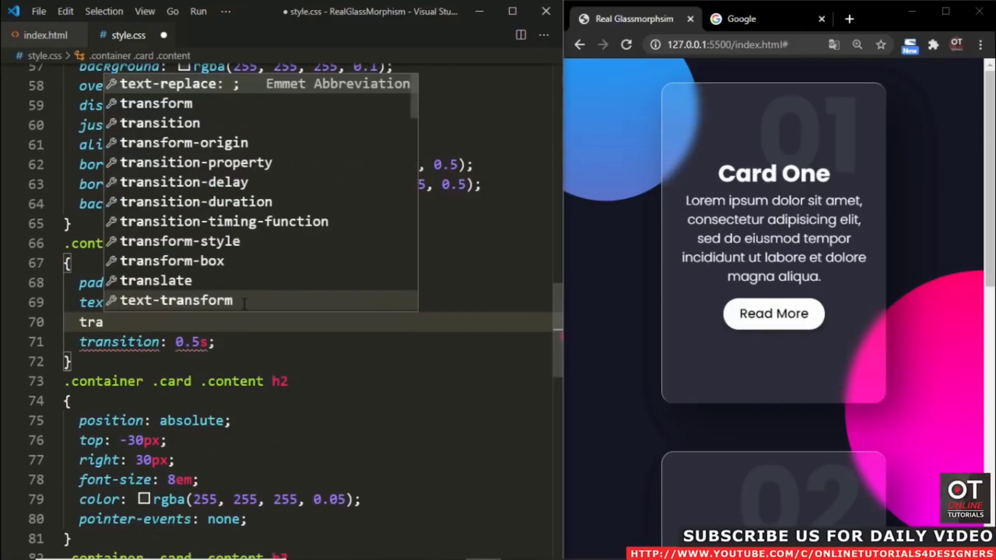
text(transform: translateY(100px);)
click(118, 440)
text(8)
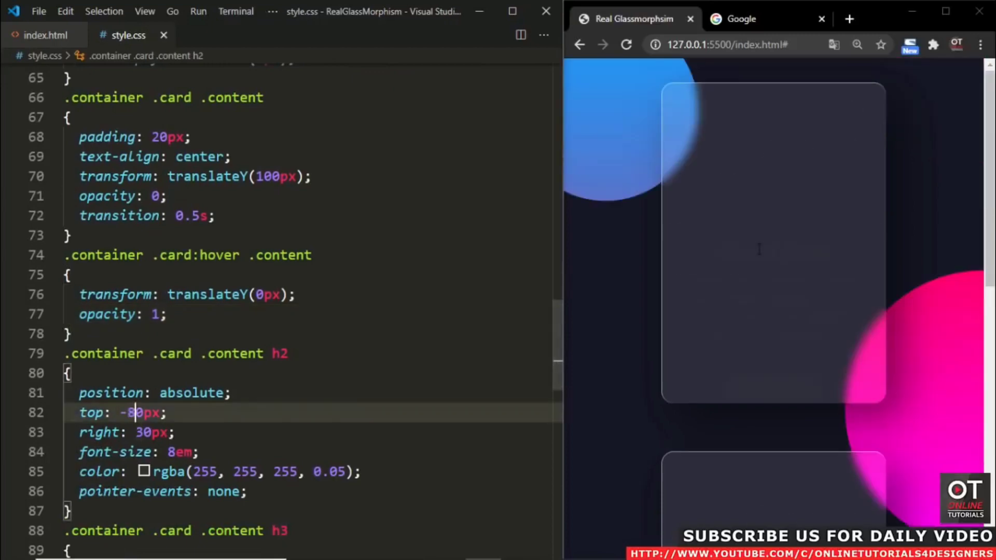
- Search Google for vanilla tilt.js and download vanilla-tilt.js from its project page
click(743, 18)
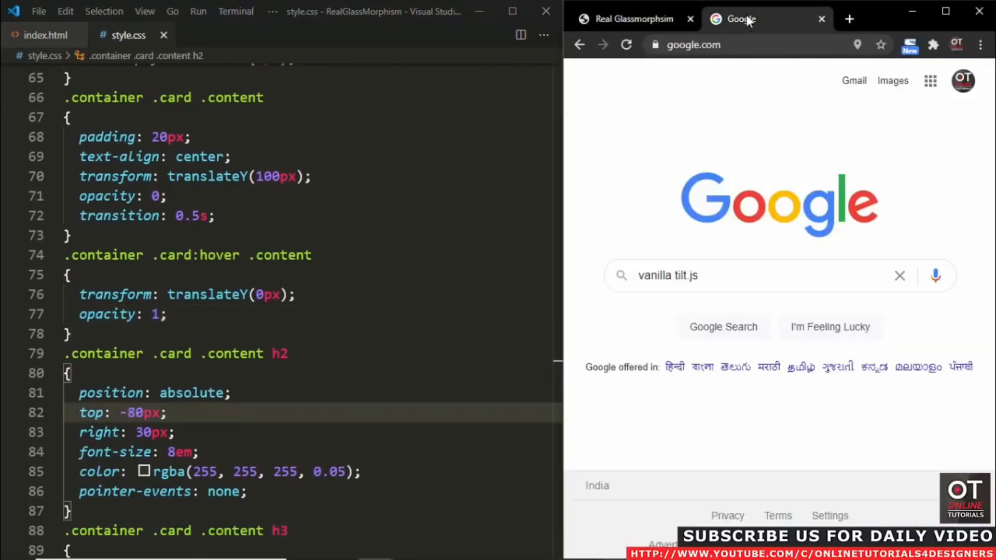
click(724, 327)
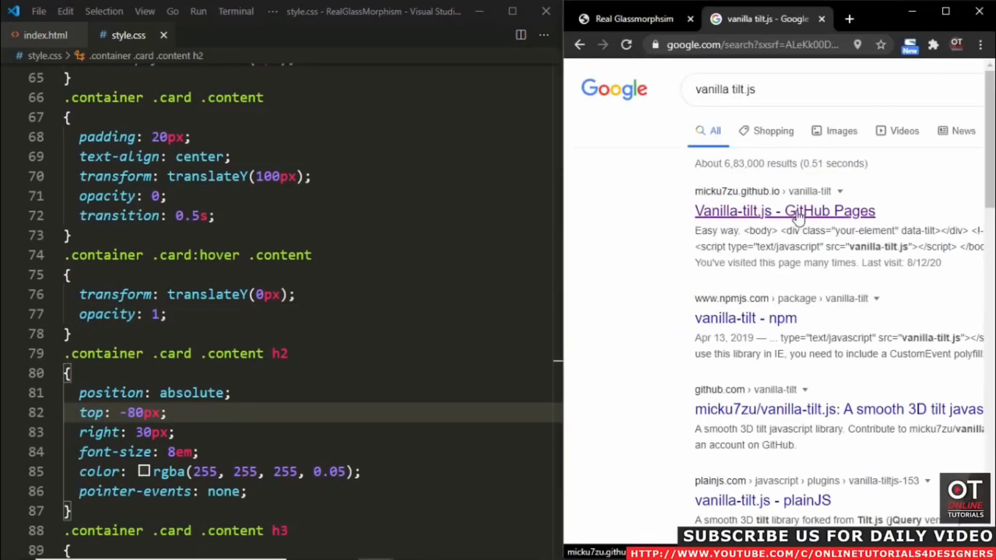
click(785, 210)
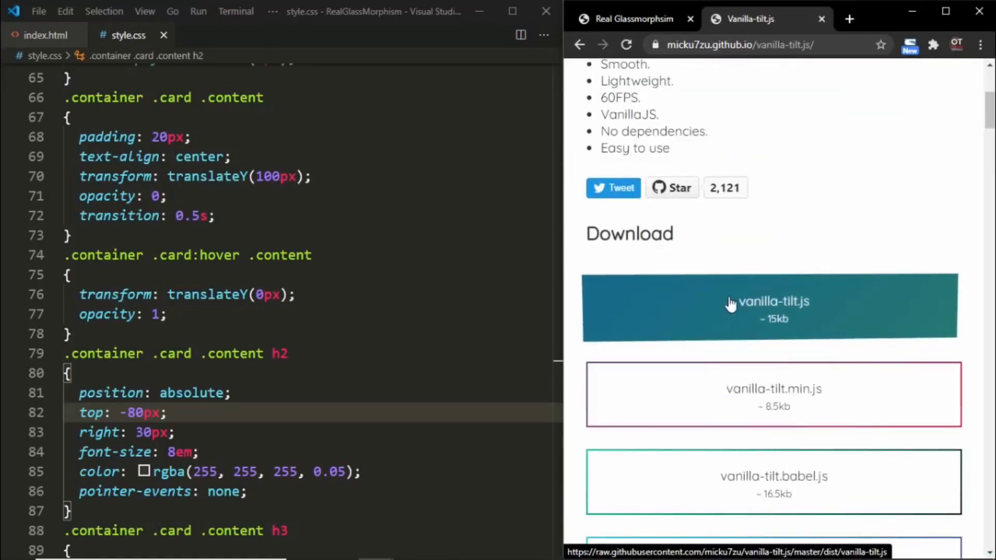
click(773, 306)
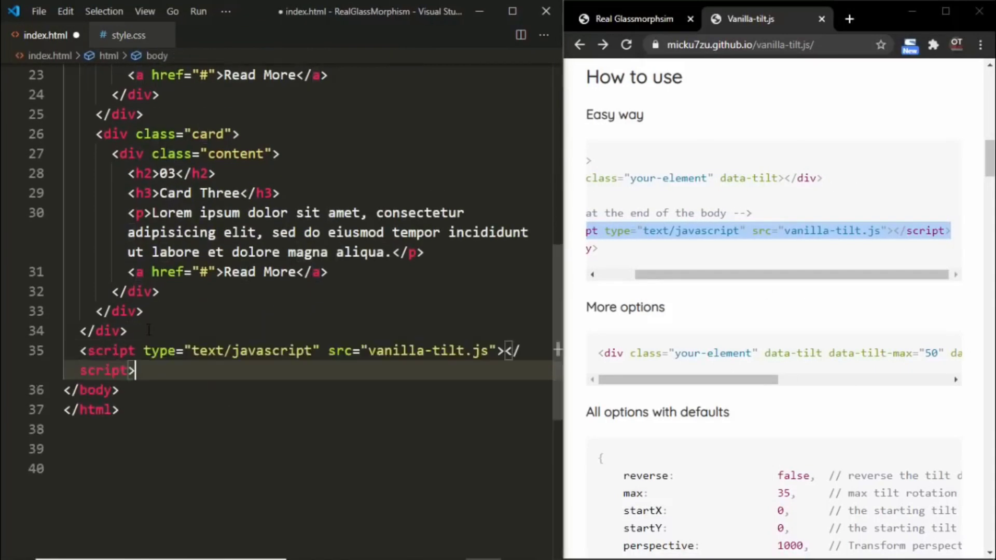
- Add a script calling VanillaTilt.init on all .card with max 25, speed 400, glare true and max-glare
scroll(down, 3)
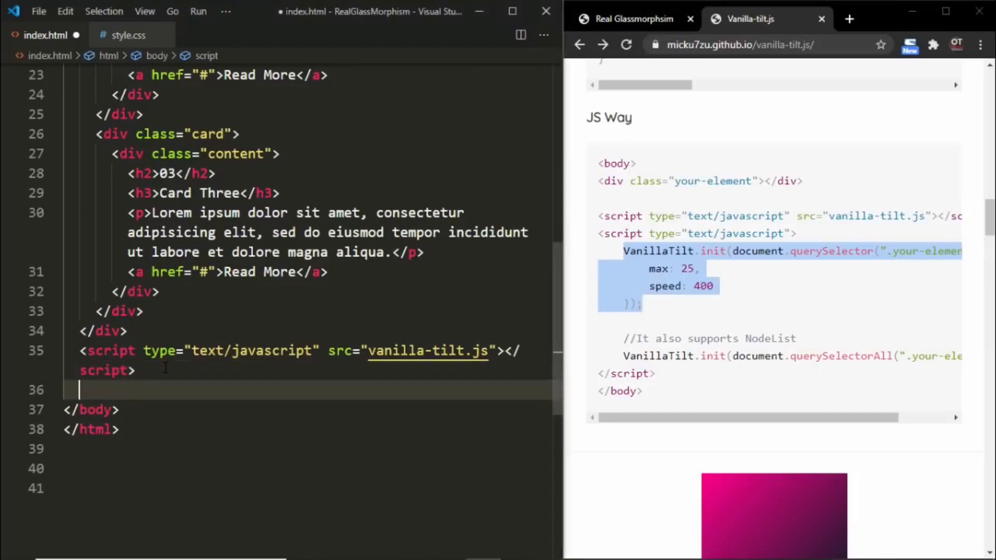
text(<script>)
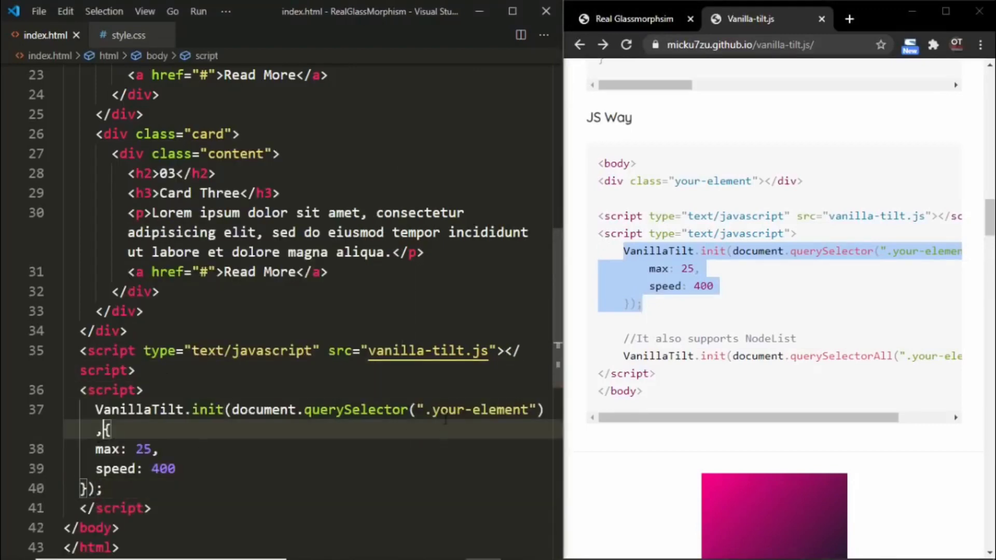
text(.card)
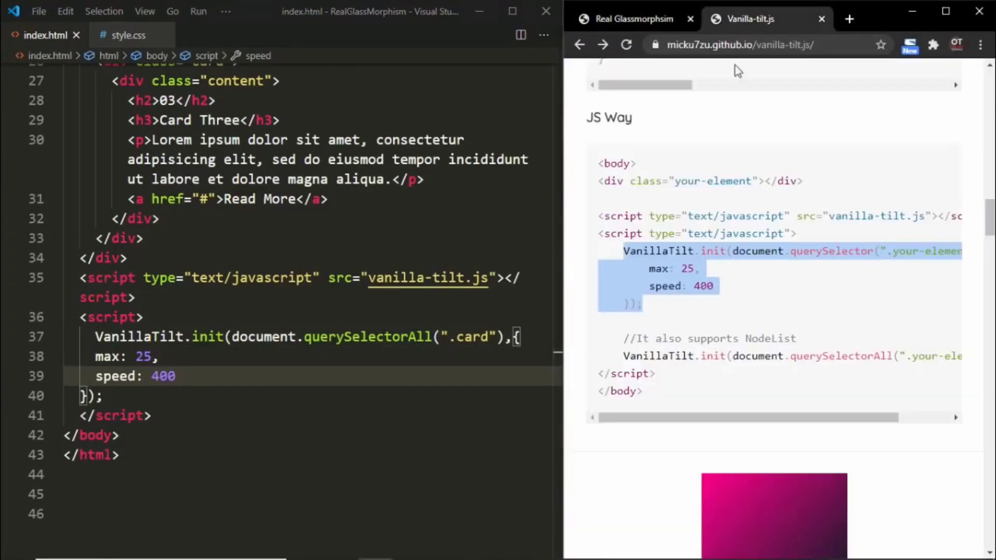
right_click(638, 303)
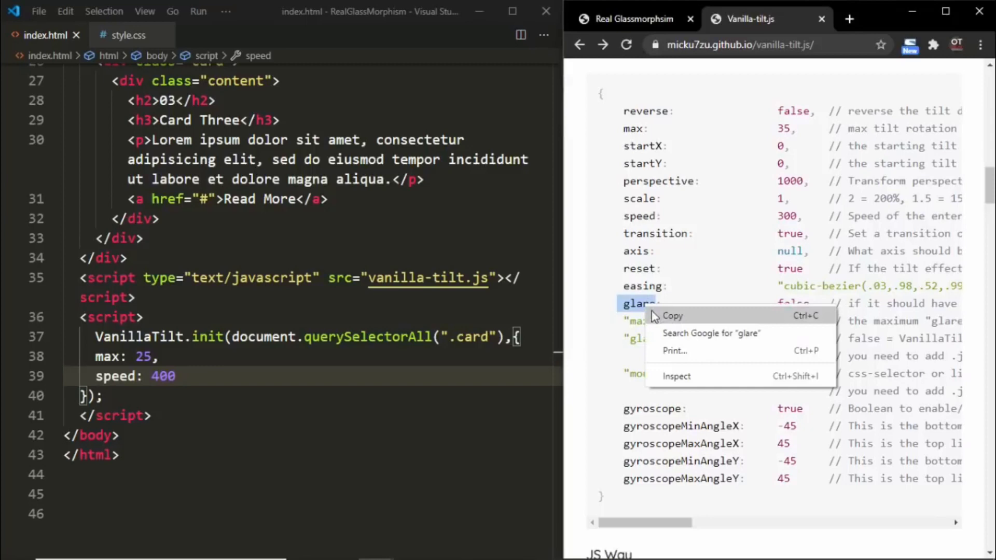
text(glare: true,)
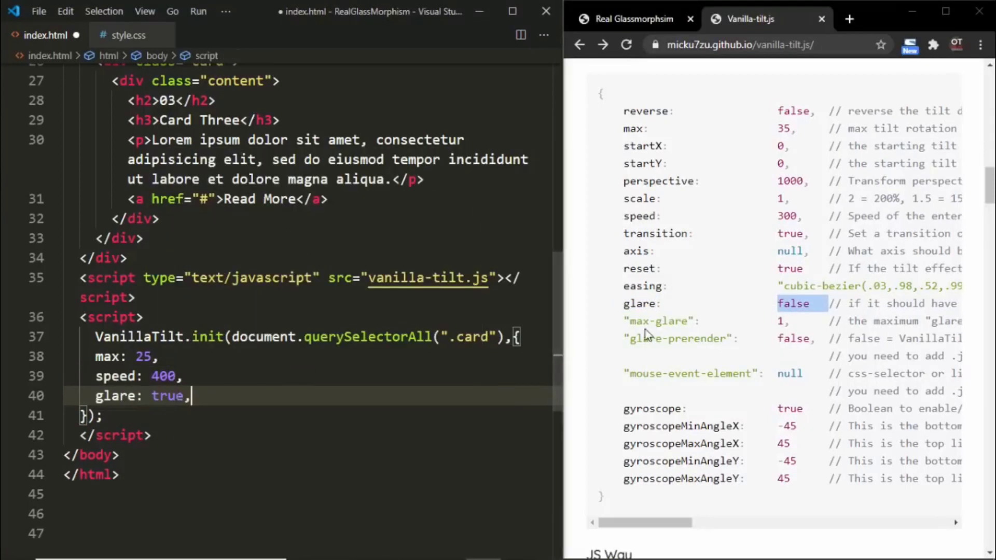
text("max-glare":)
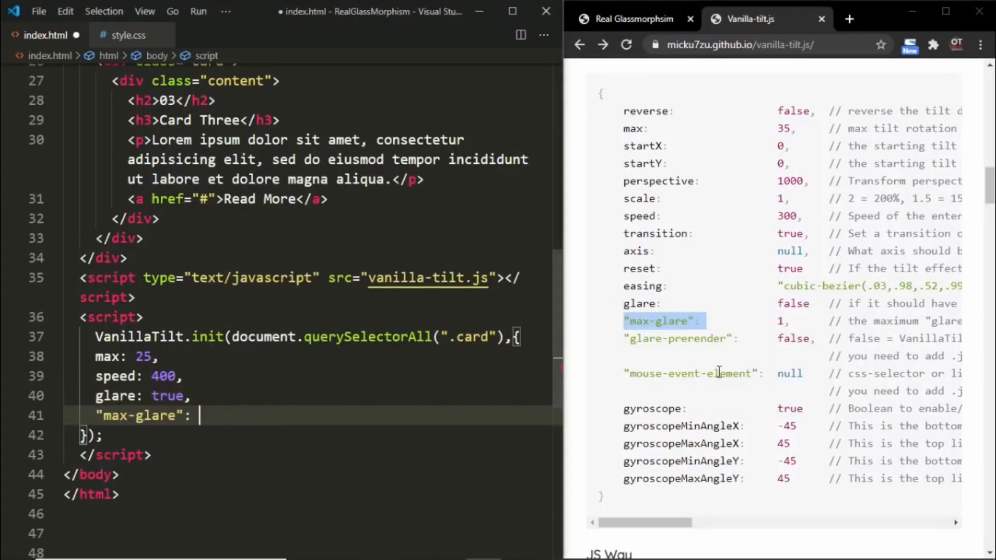